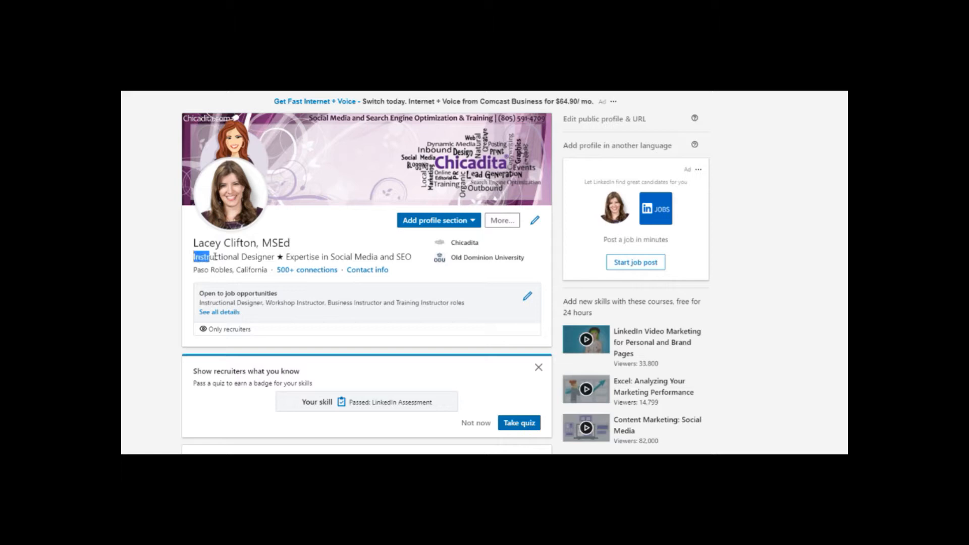
# Step: Select the headline text and open the Edit intro form with the pencil icon
pyautogui.tripleClick(302, 256)
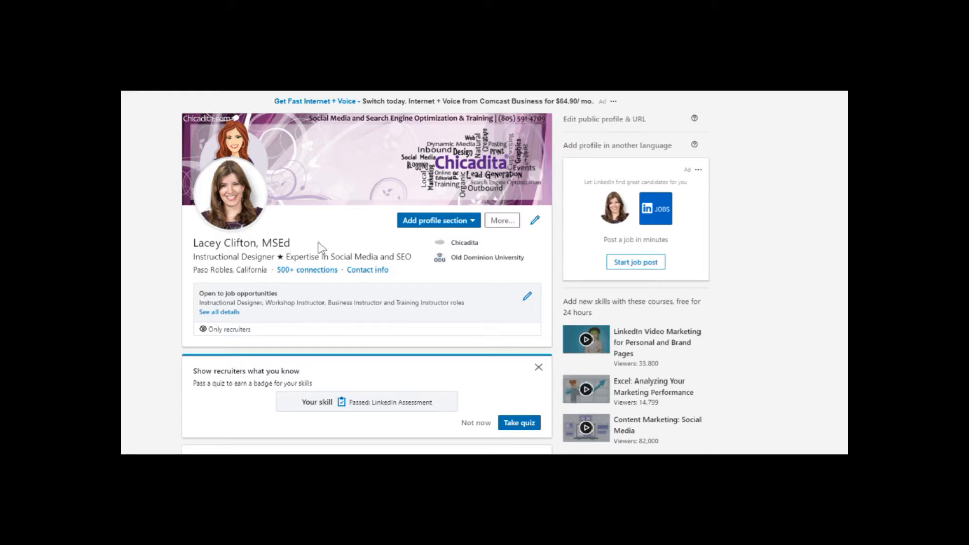
pyautogui.scroll(-3)
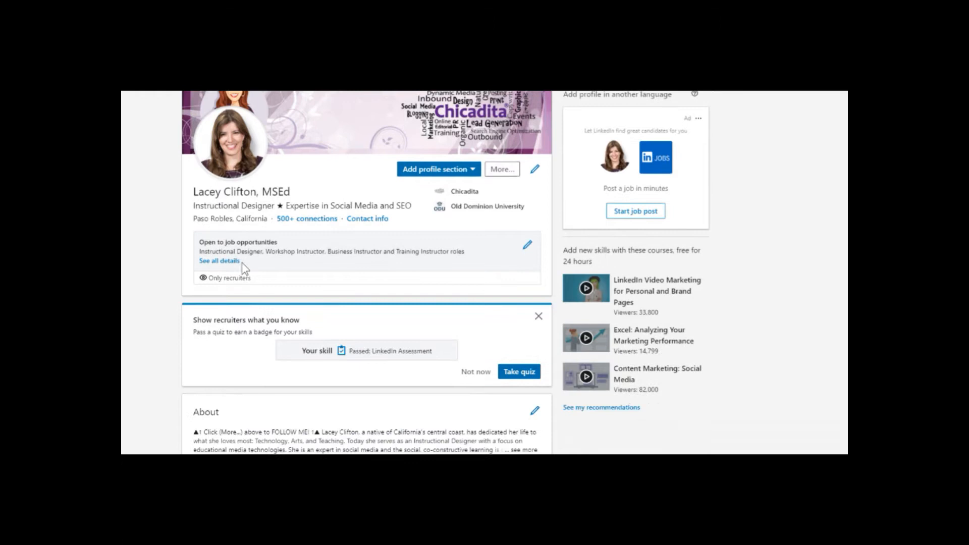
pyautogui.scroll(-3)
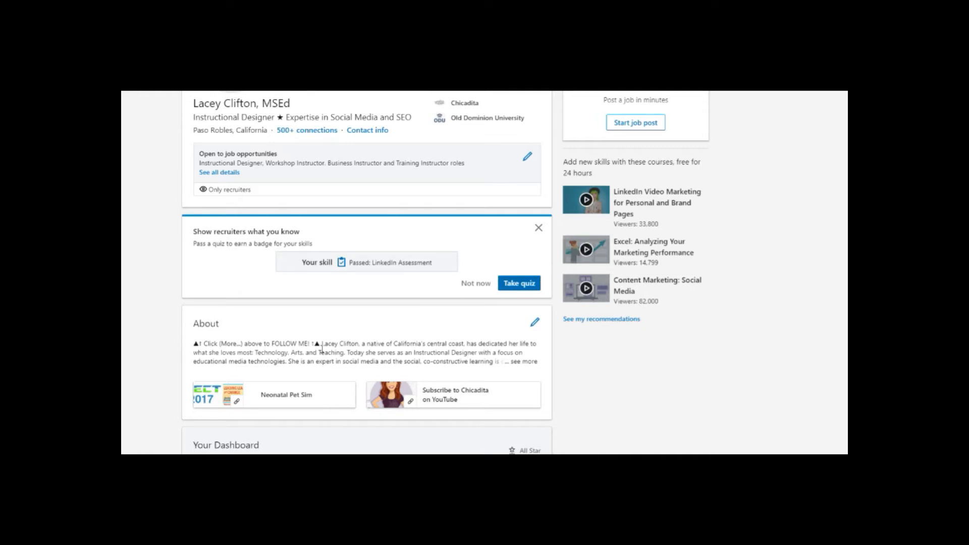
pyautogui.moveTo(297, 260)
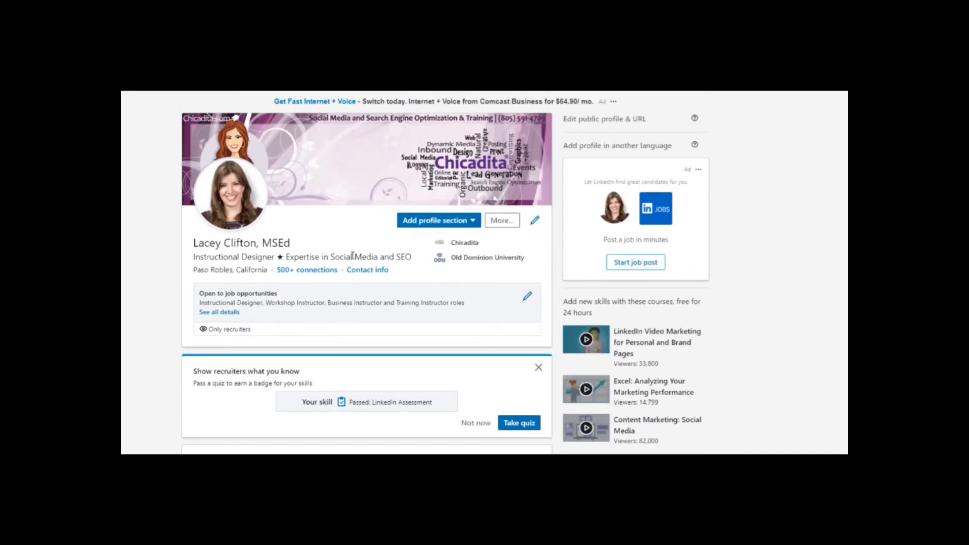
pyautogui.moveTo(194, 256); pyautogui.dragTo(365, 256)
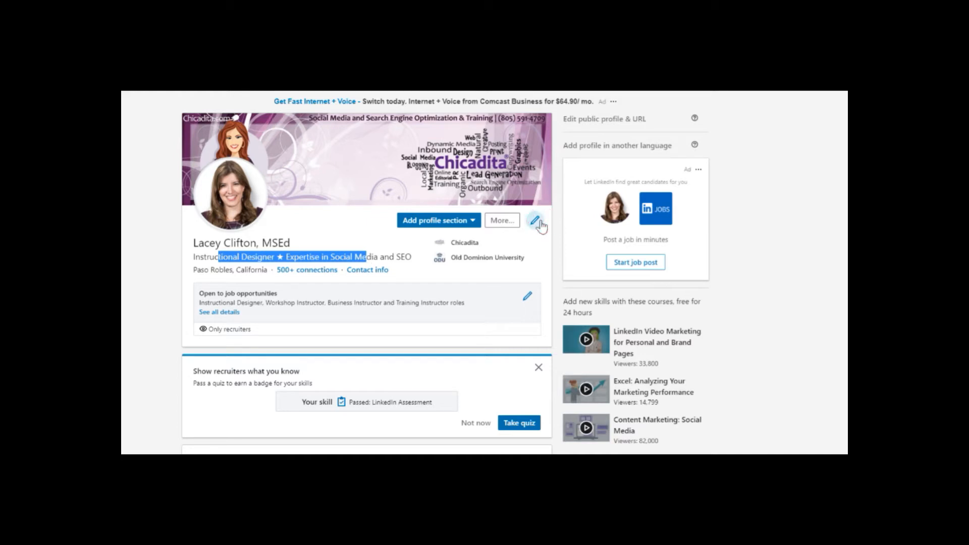
pyautogui.click(535, 223)
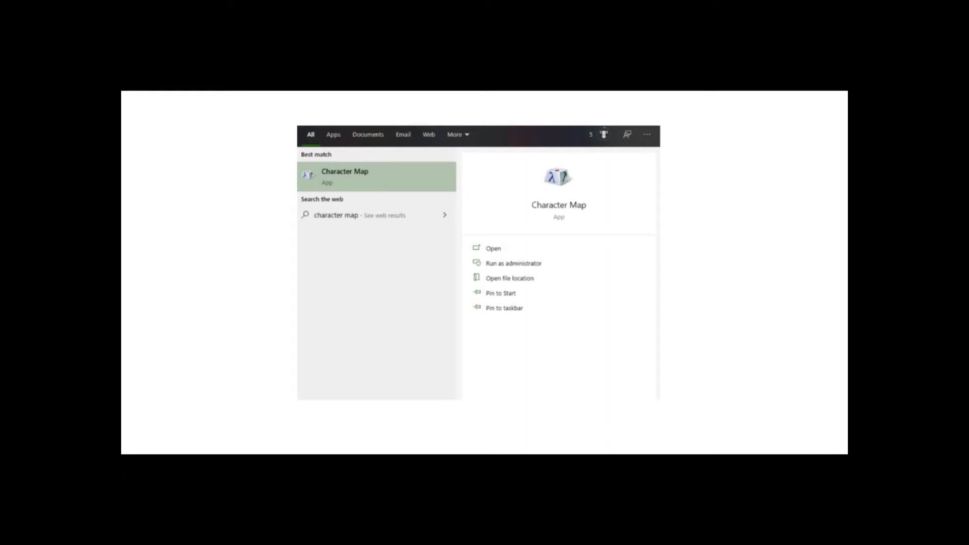
pyautogui.moveTo(834, 97)
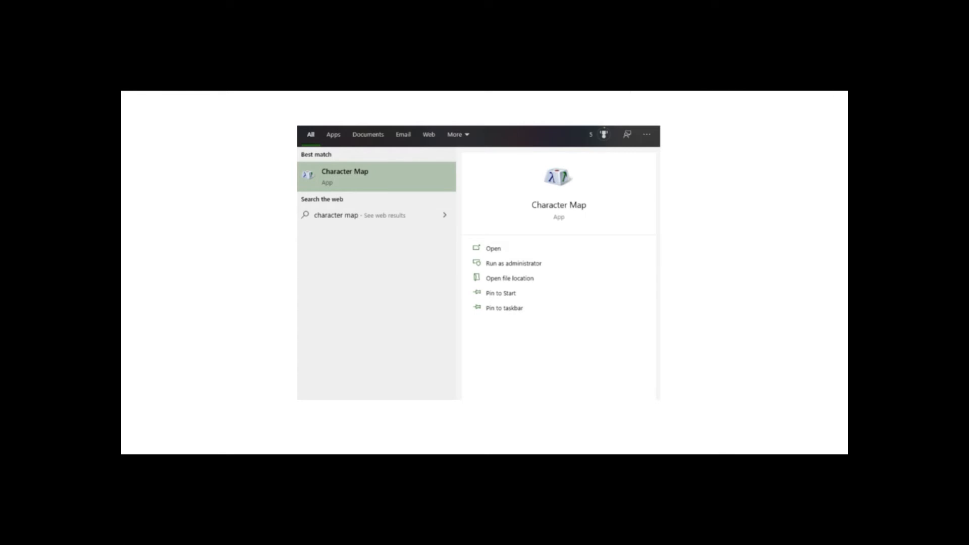
pyautogui.moveTo(540, 95)
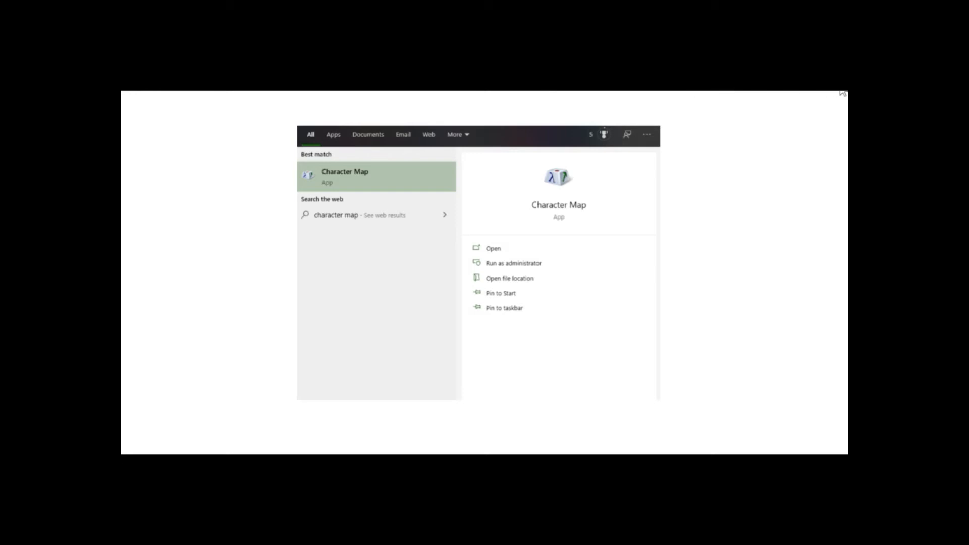
# Step: Launch Character Map from the Start search best match
pyautogui.click(493, 248)
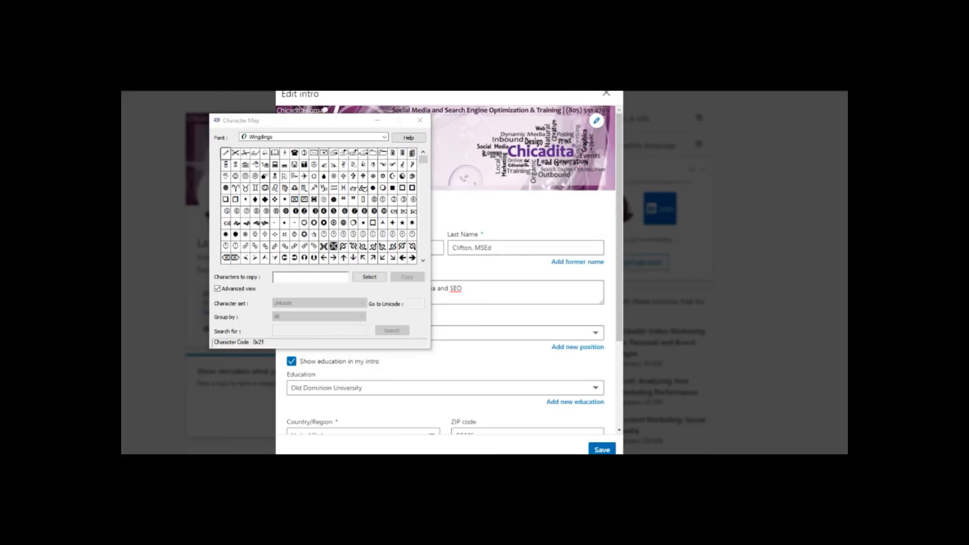
# Step: Copy the Wingdings right arrow from Character Map and paste it after SEO
pyautogui.click(309, 277)
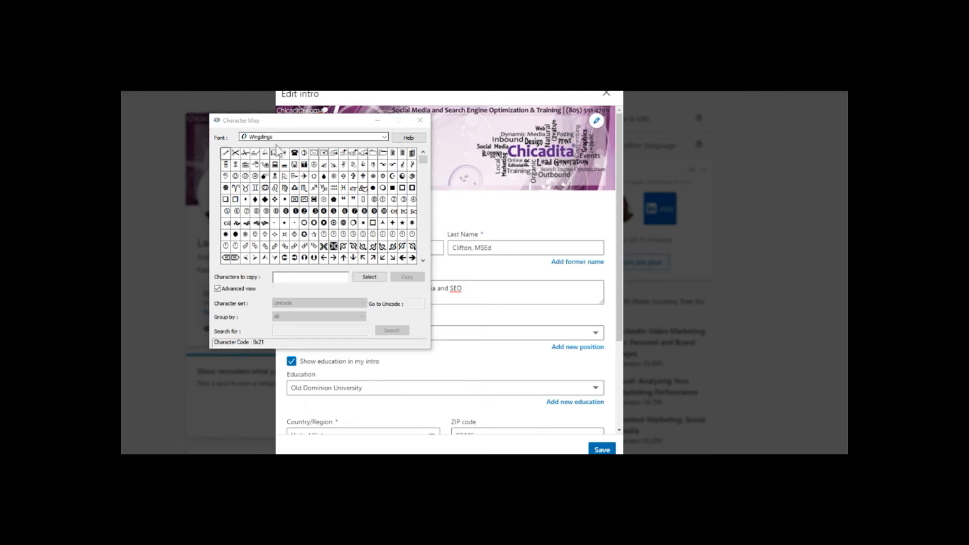
pyautogui.moveTo(341, 266)
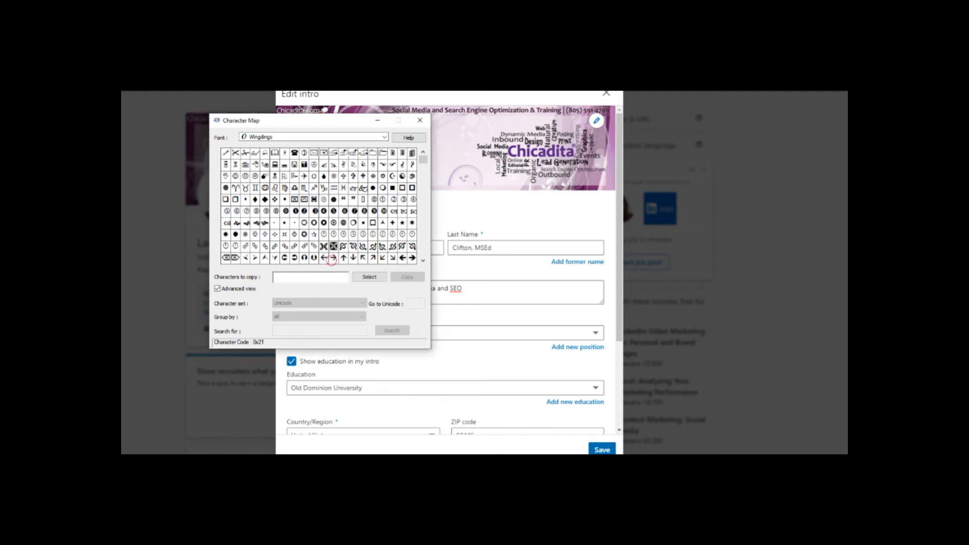
pyautogui.click(333, 257)
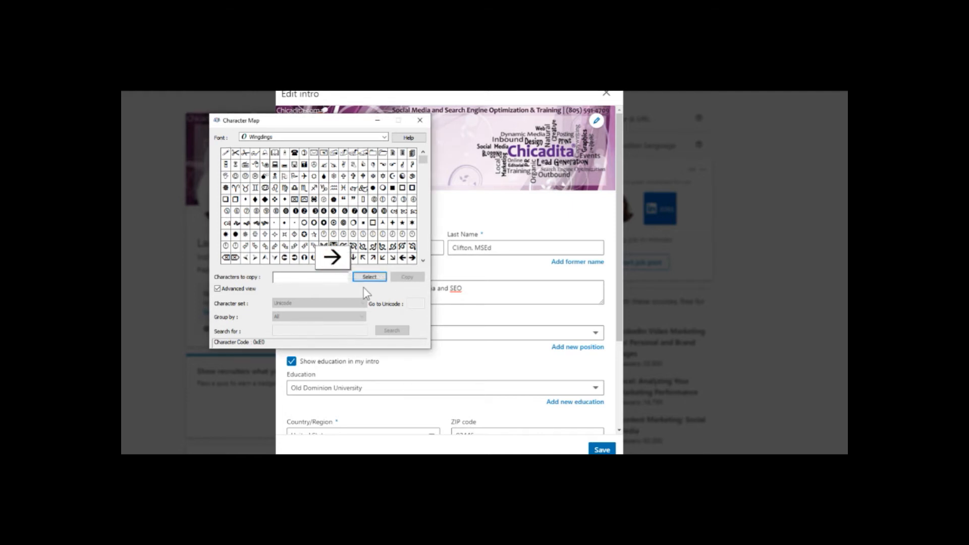
pyautogui.click(368, 276)
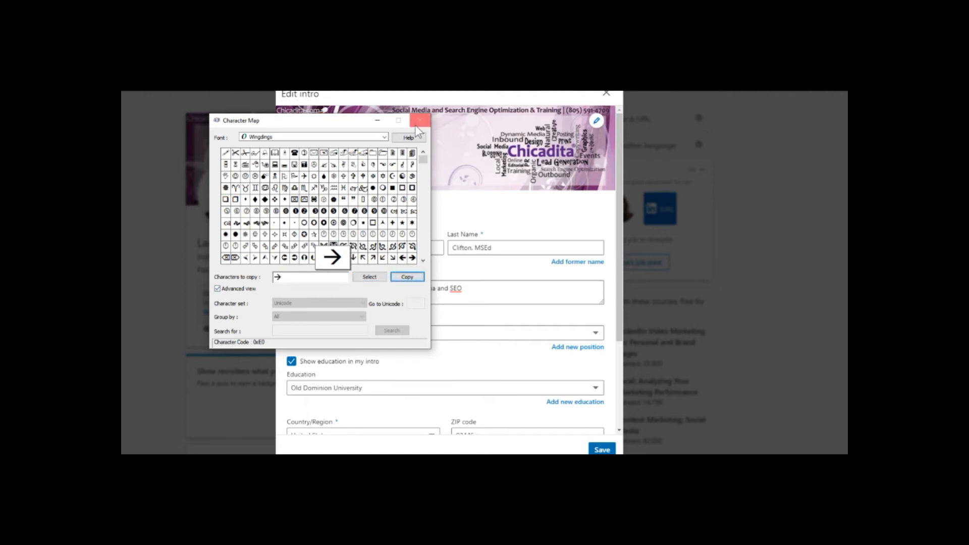
pyautogui.click(421, 120)
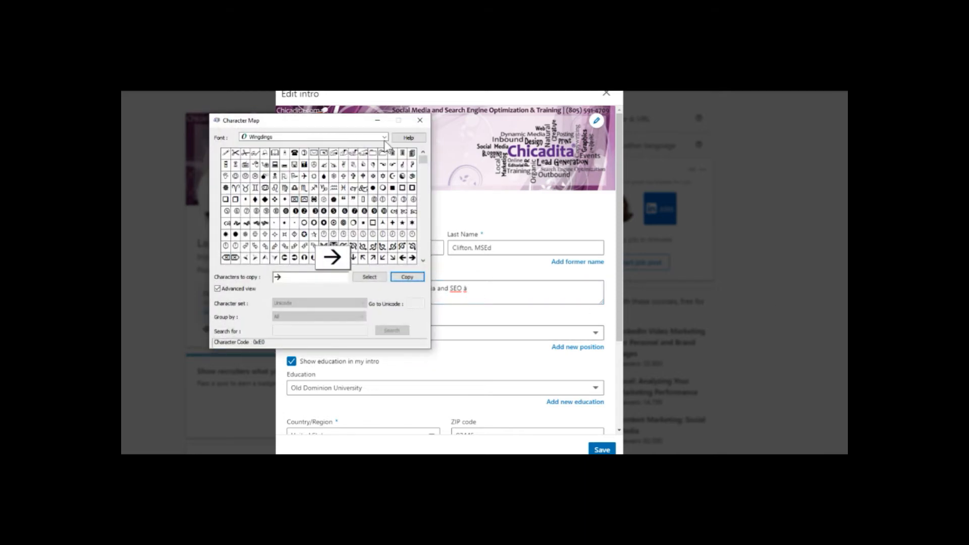
pyautogui.click(383, 136)
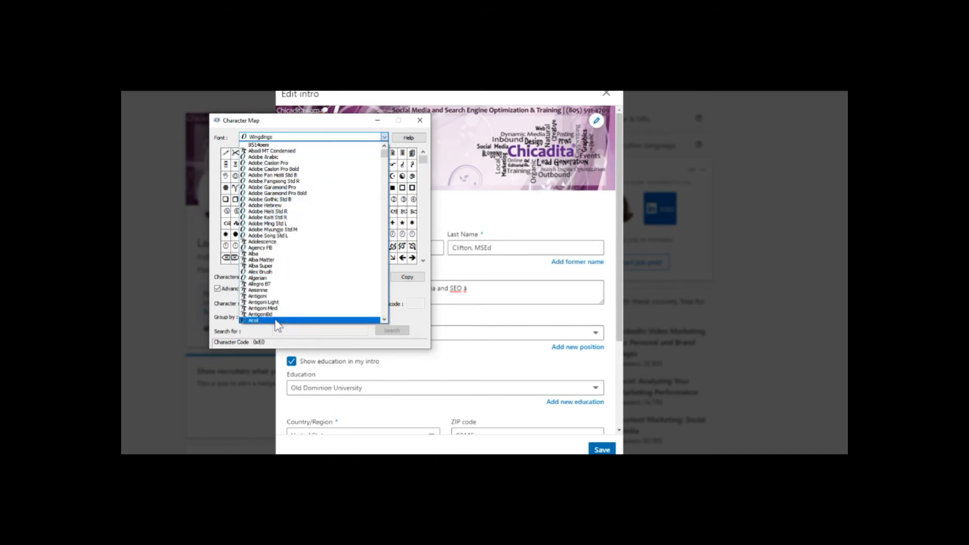
# Step: Switch Character Map to Arial and copy the beamed eighth notes symbol
pyautogui.click(253, 320)
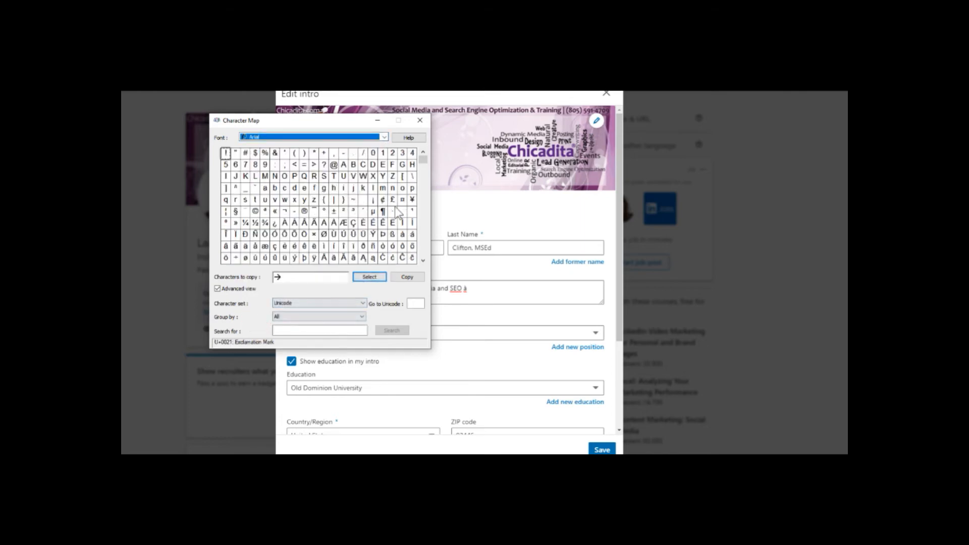
pyautogui.click(423, 161)
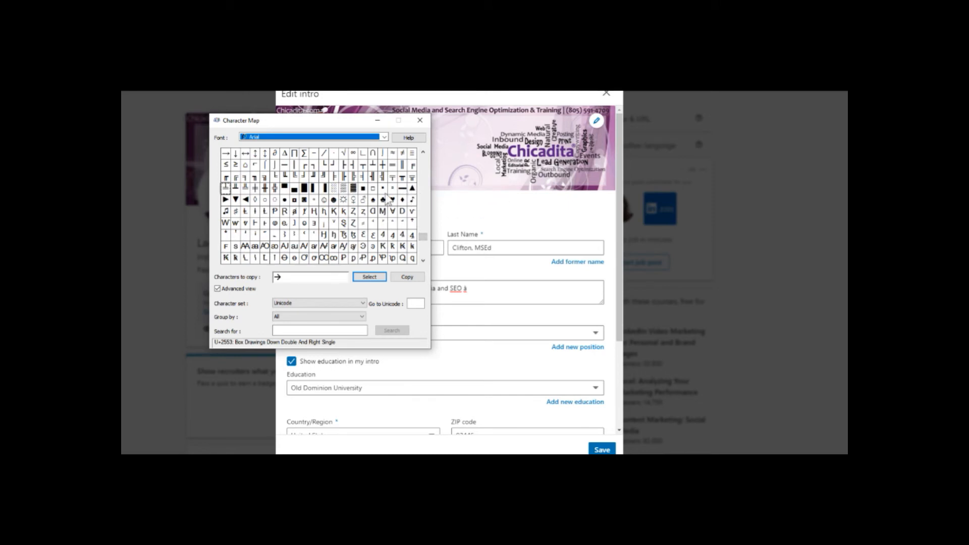
pyautogui.moveTo(227, 220)
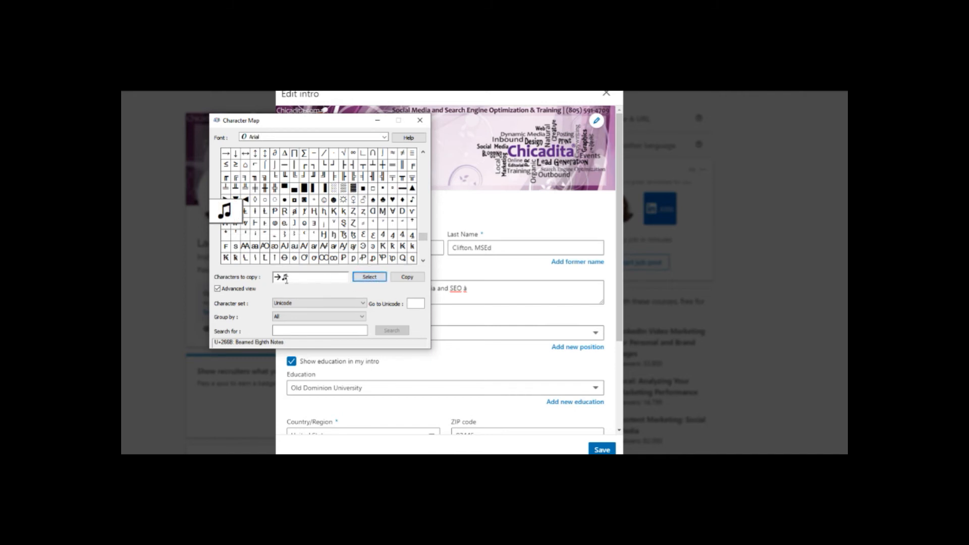
pyautogui.click(369, 276)
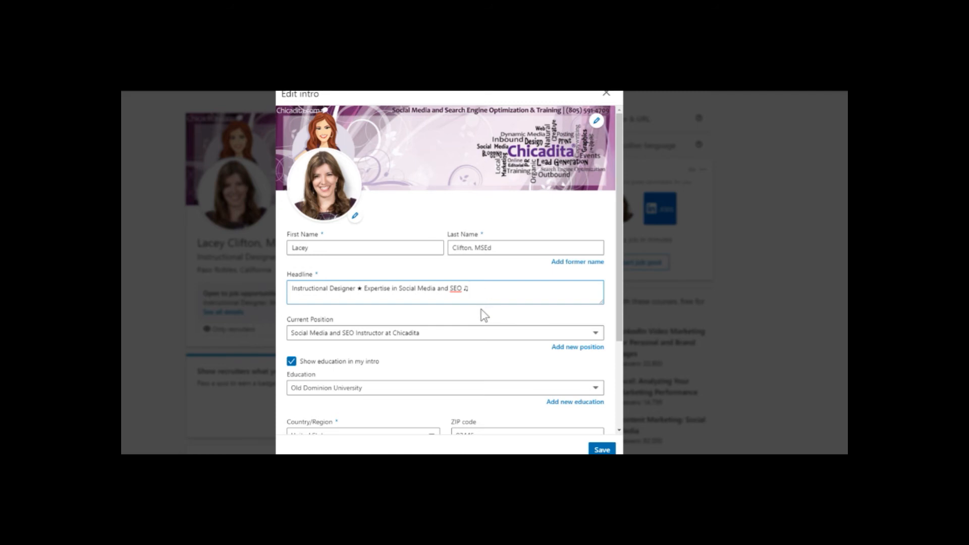
pyautogui.moveTo(481, 316)
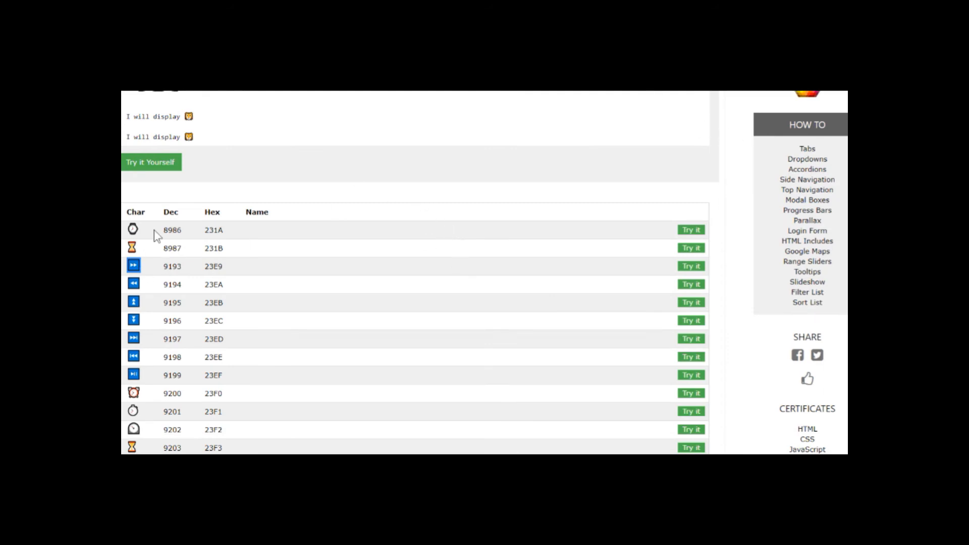
pyautogui.moveTo(251, 275)
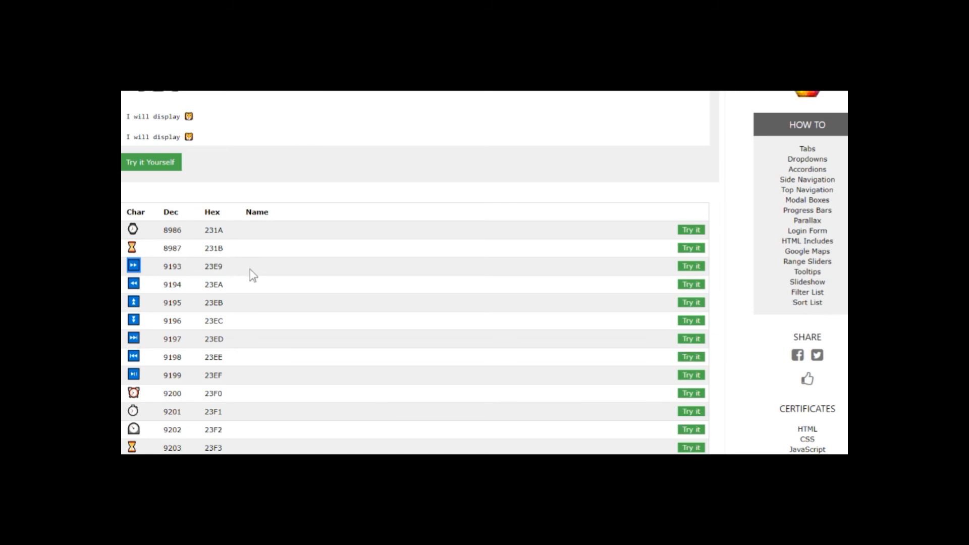
pyautogui.moveTo(170, 301)
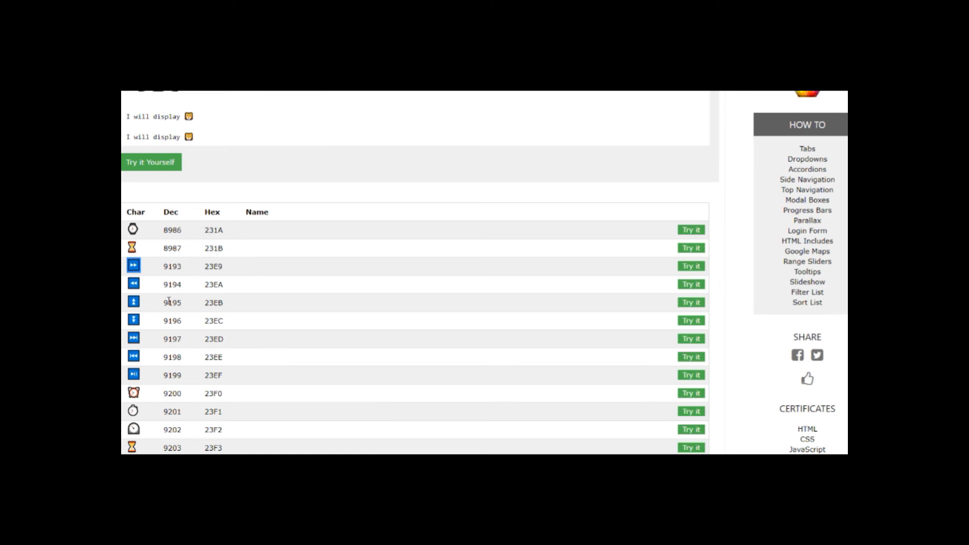
# Step: Scroll the W3Schools emoji table to the yellow star (2B50) and copy it
pyautogui.scroll(-3)
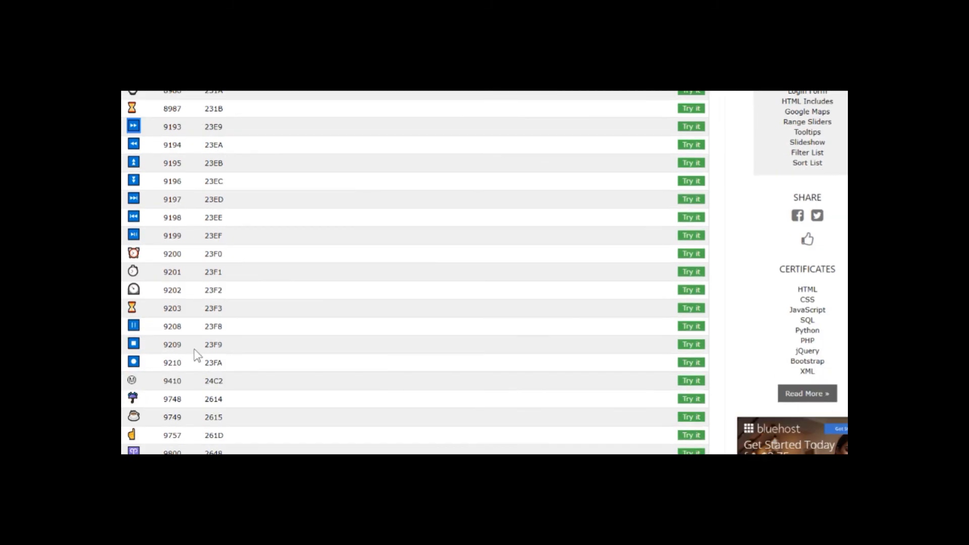
pyautogui.scroll(-3)
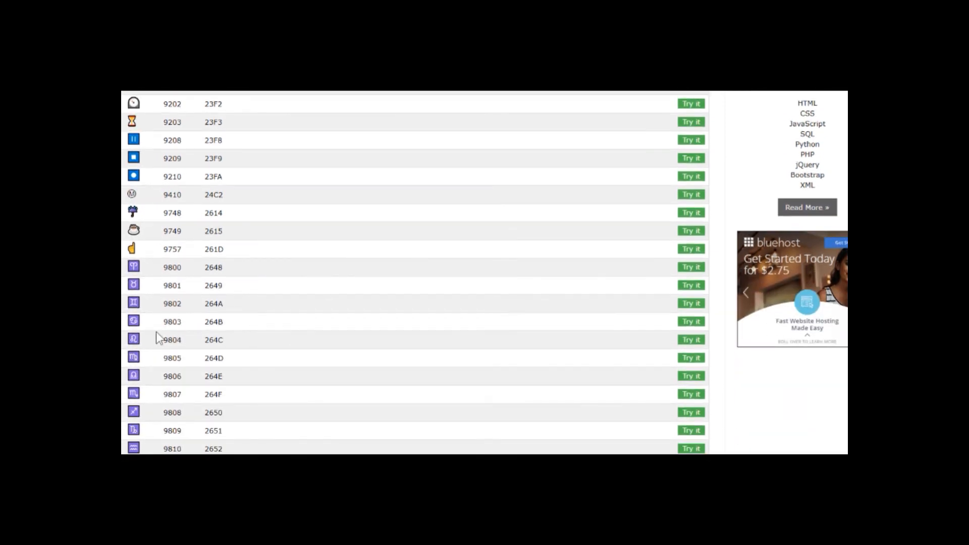
pyautogui.scroll(-3)
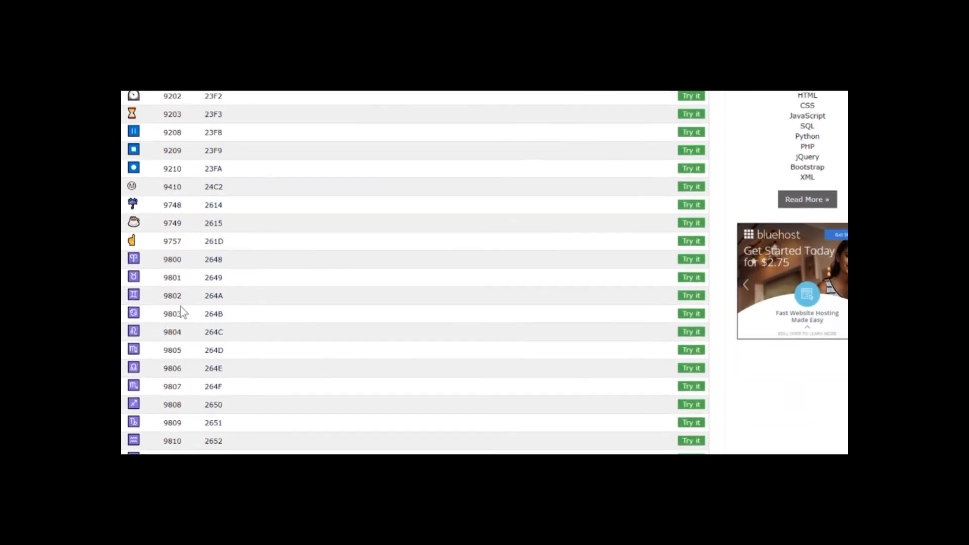
pyautogui.scroll(-3)
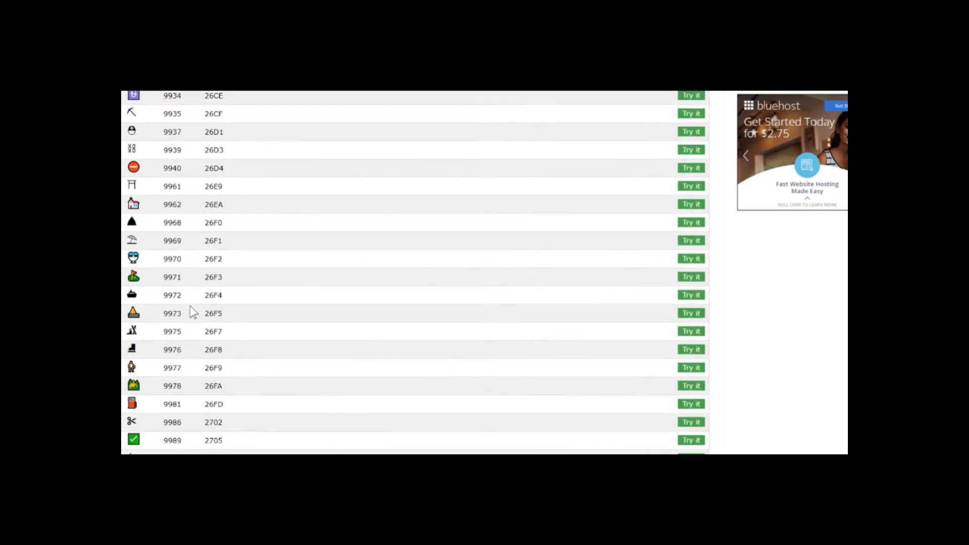
pyautogui.scroll(-3)
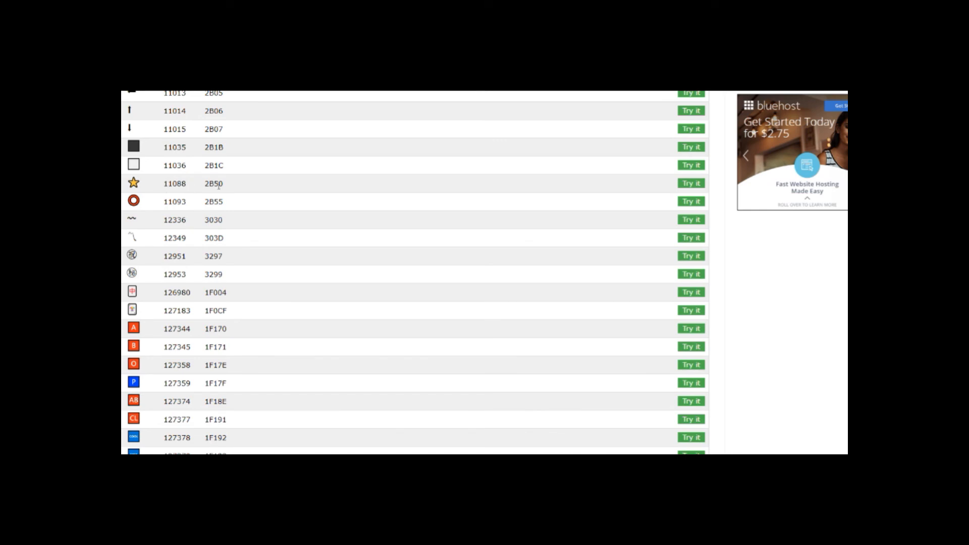
pyautogui.click(133, 183)
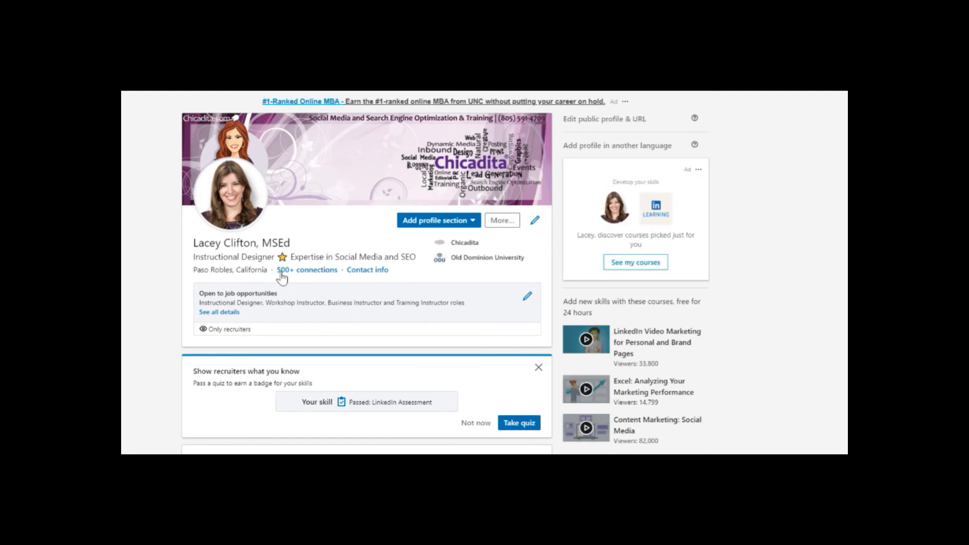
# Step: Scroll the saved profile past the starred headline to the About section
pyautogui.scroll(-3)
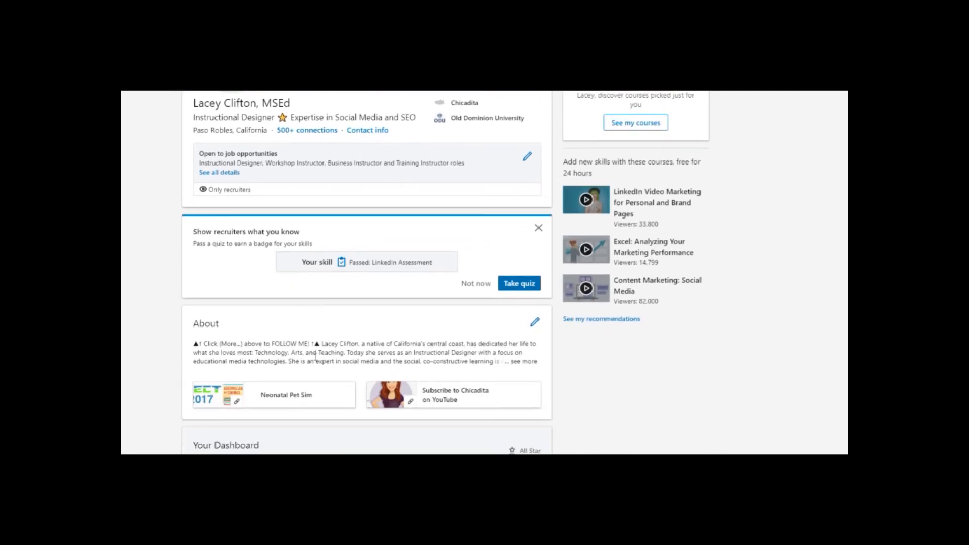